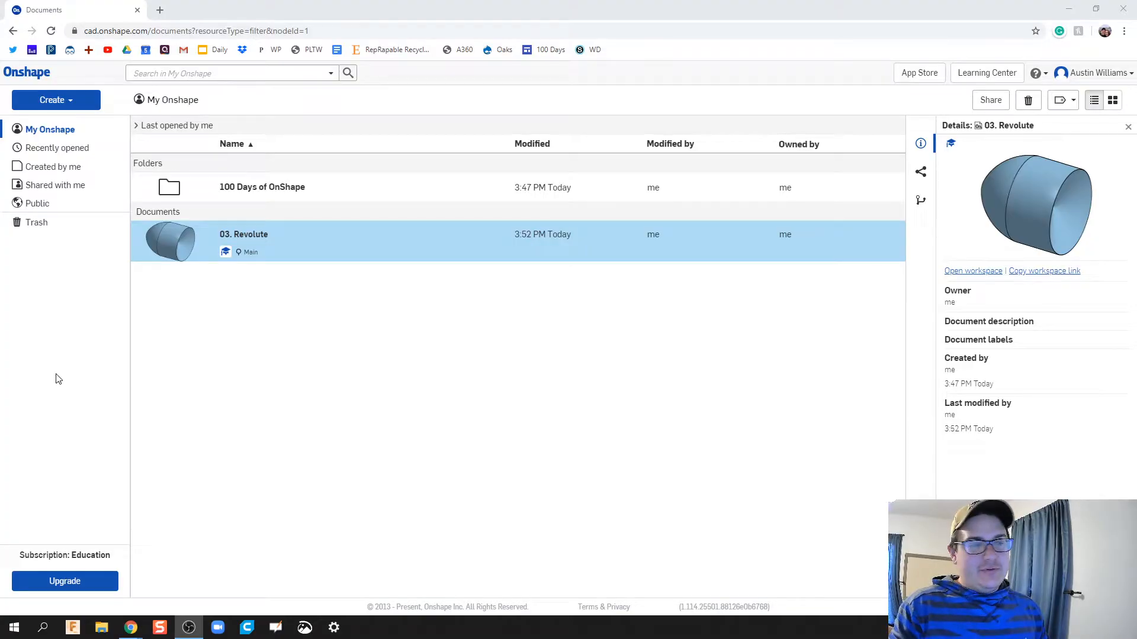
pyautogui.moveTo(463, 308)
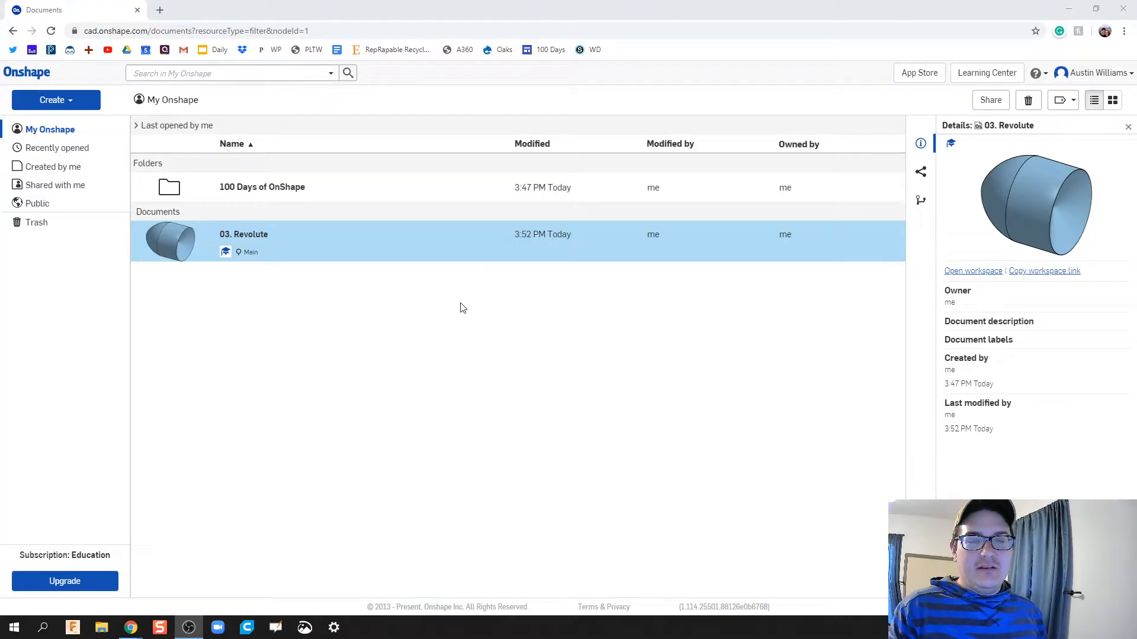
pyautogui.moveTo(378, 311)
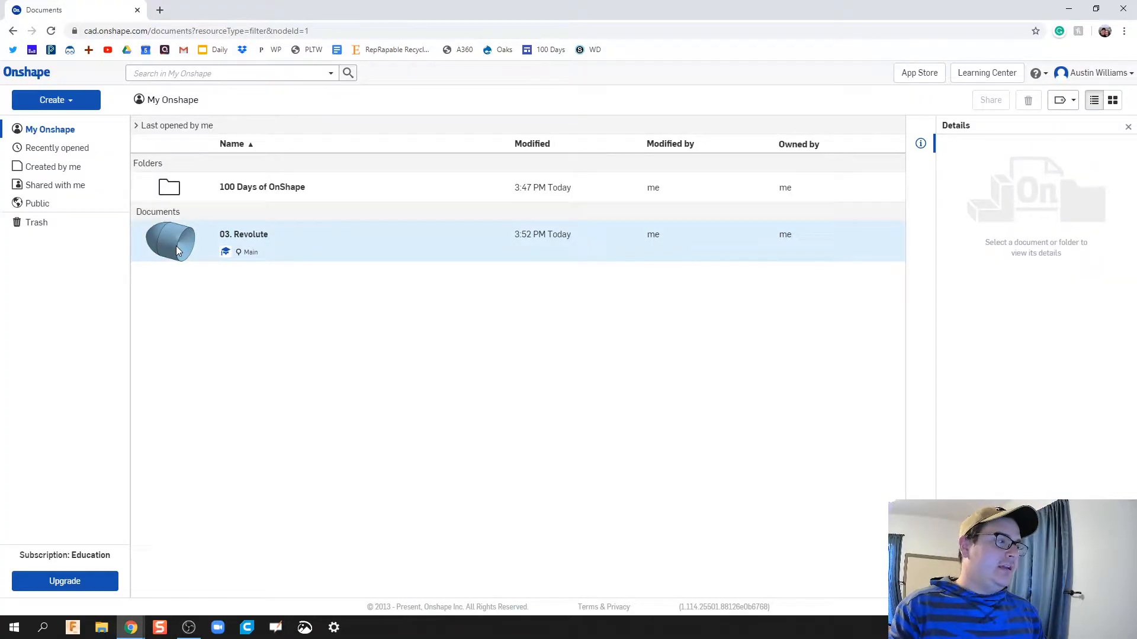
# Step: Create a new Onshape document named Revolute and open its empty part studio
pyautogui.click(244, 234)
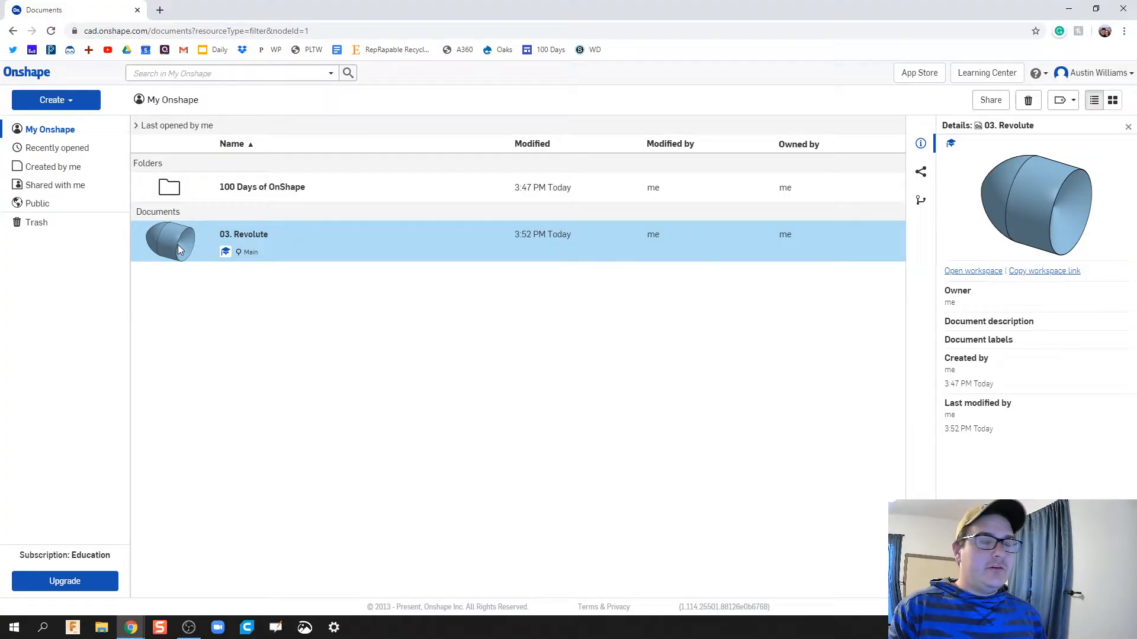
pyautogui.moveTo(177, 272)
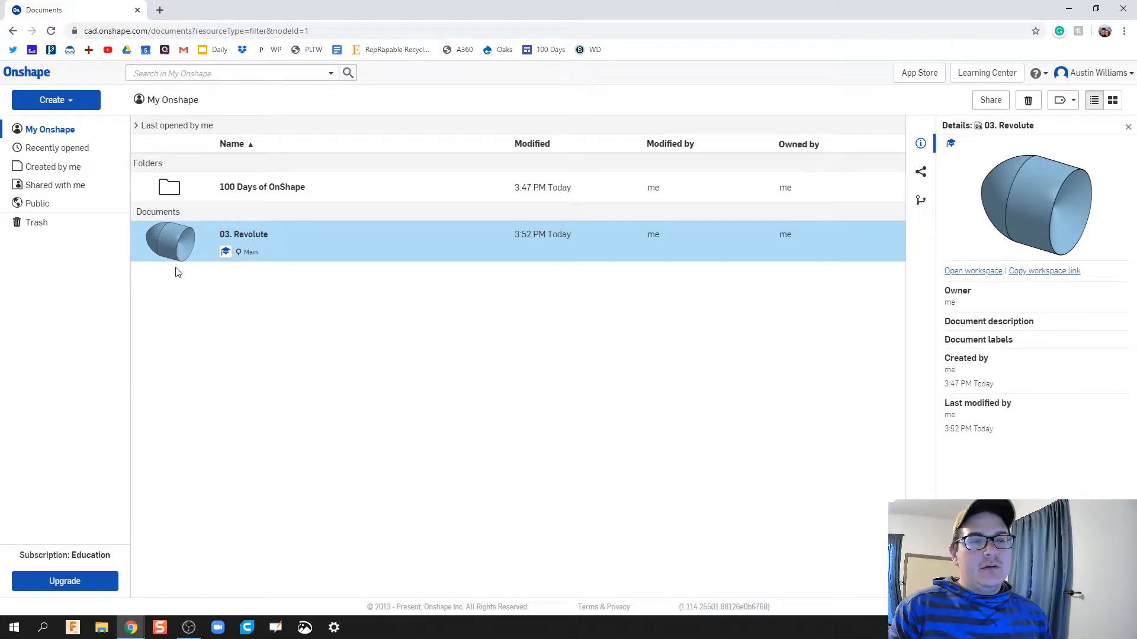
pyautogui.click(56, 99)
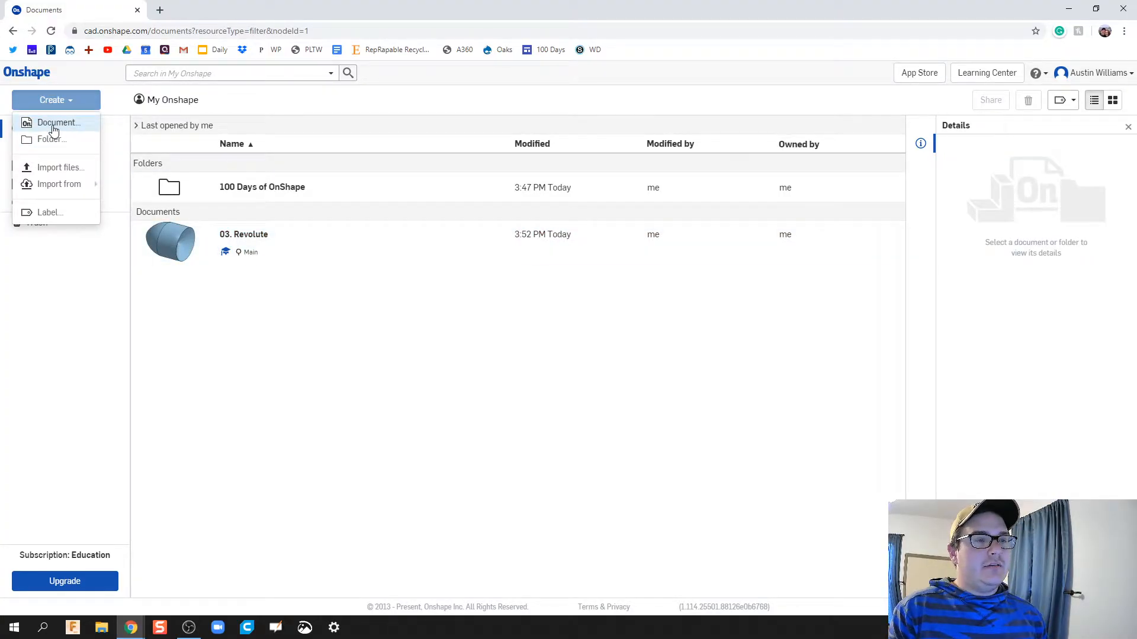
pyautogui.click(59, 122)
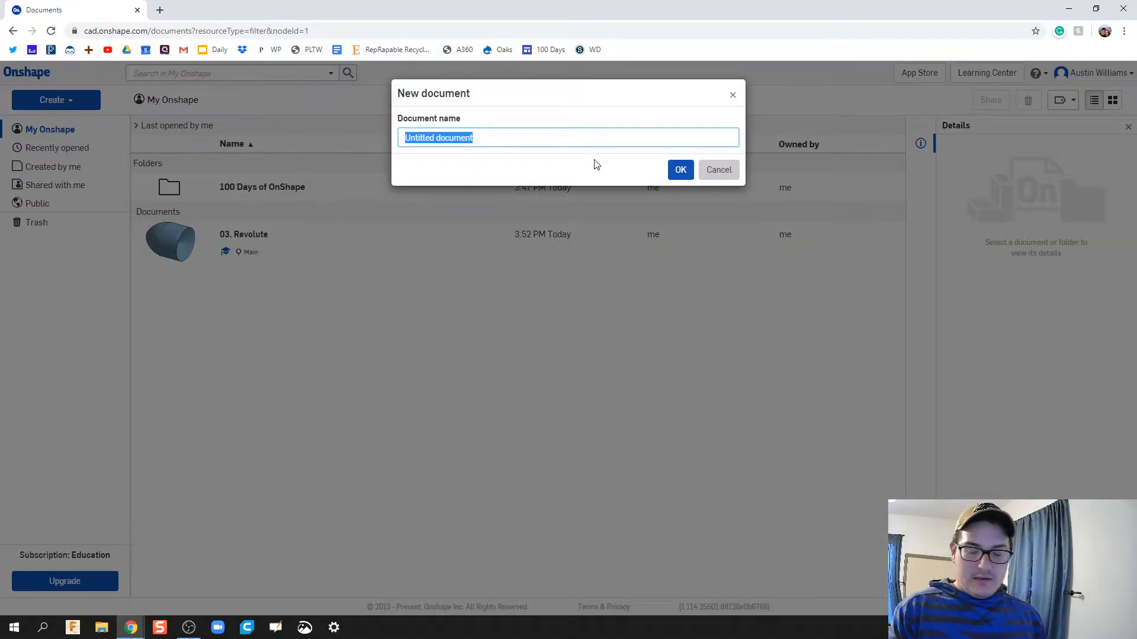
pyautogui.write('Rev')
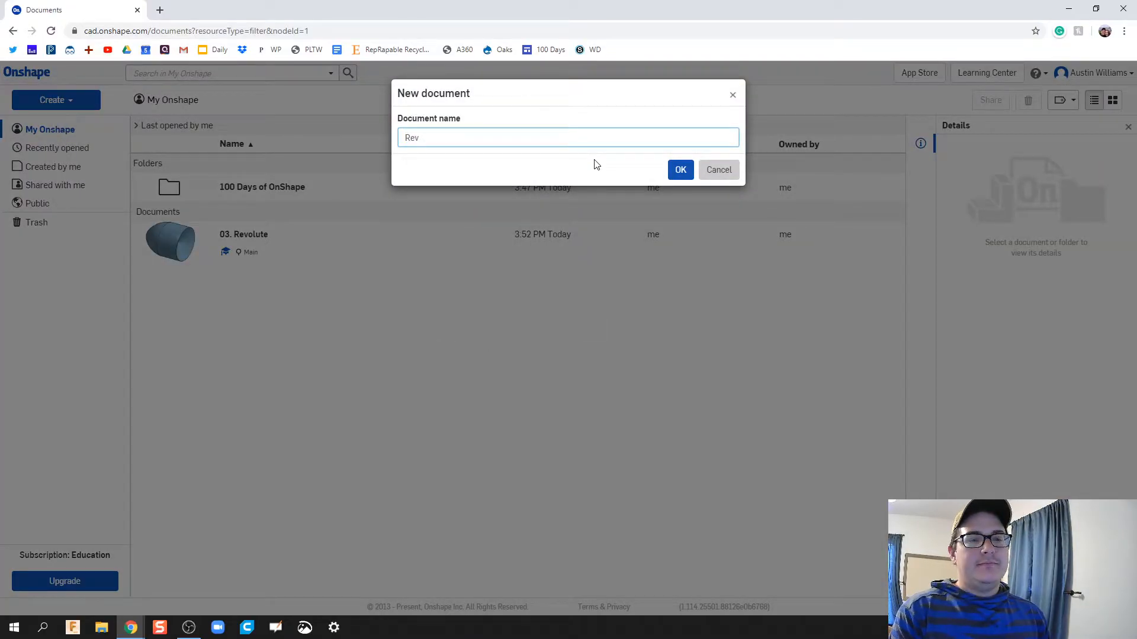
pyautogui.click(679, 170)
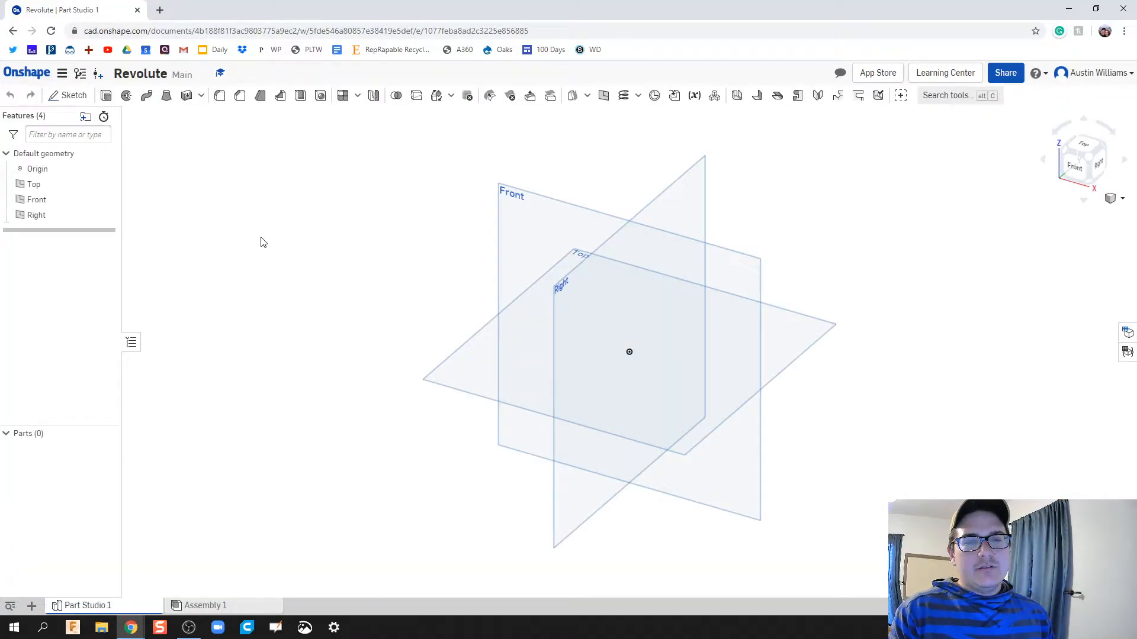
# Step: Start Sketch 1 on the Front plane and view it straight on
pyautogui.click(68, 95)
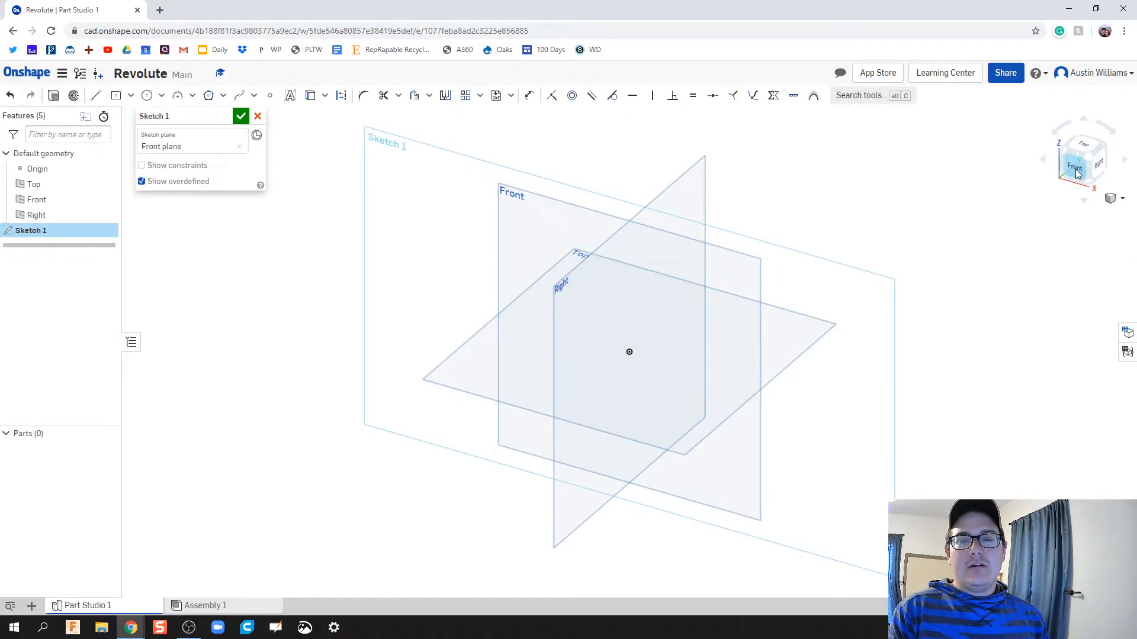
pyautogui.click(1078, 169)
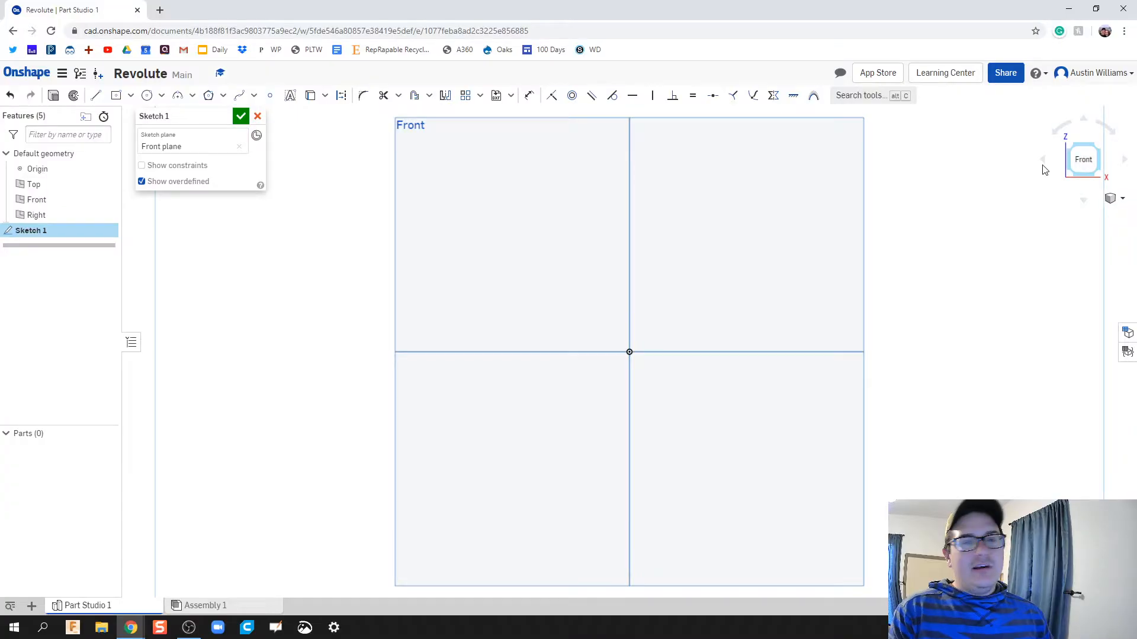
pyautogui.moveTo(590, 276)
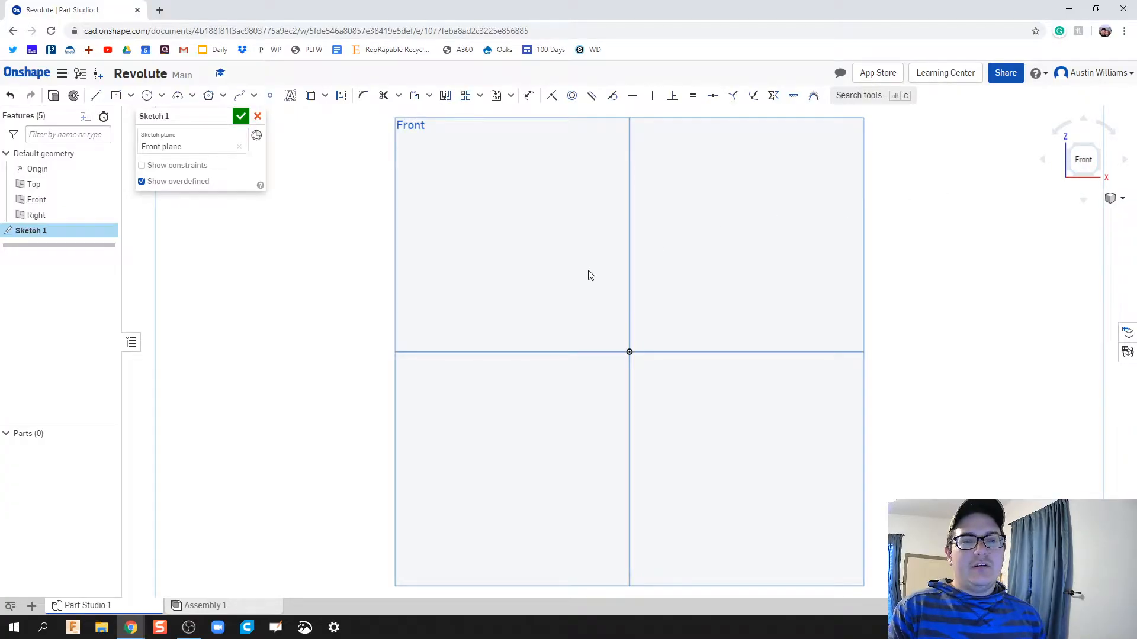
pyautogui.moveTo(510, 289)
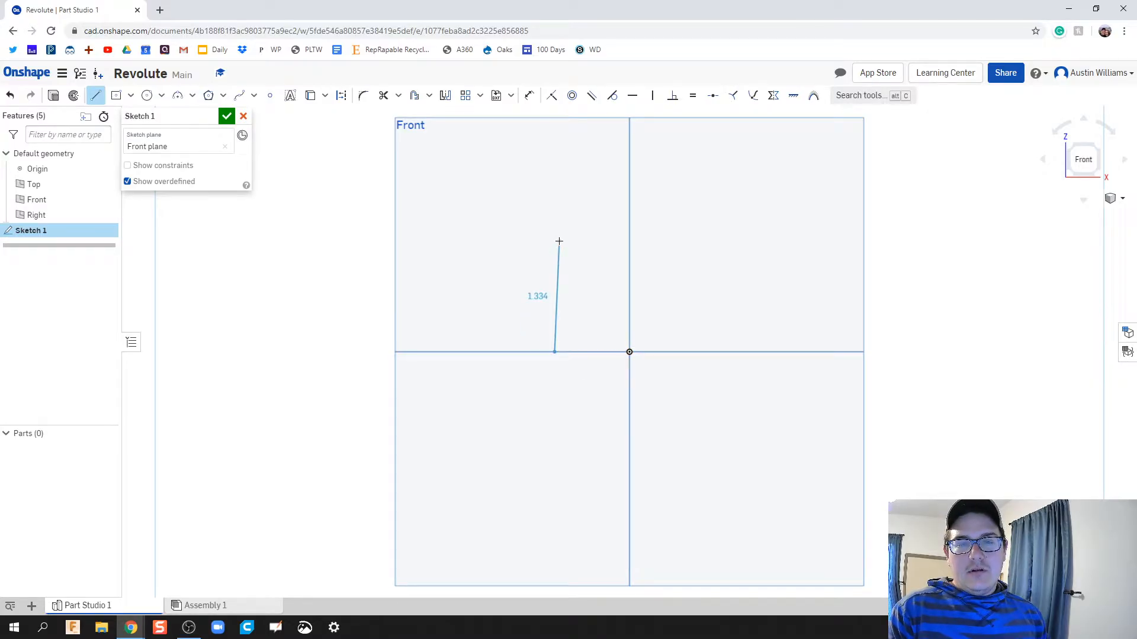
# Step: Draw the closed four-sided profile with an arc from its top-left corner, then view it at an angle
pyautogui.moveTo(557, 242); pyautogui.dragTo(550, 224)
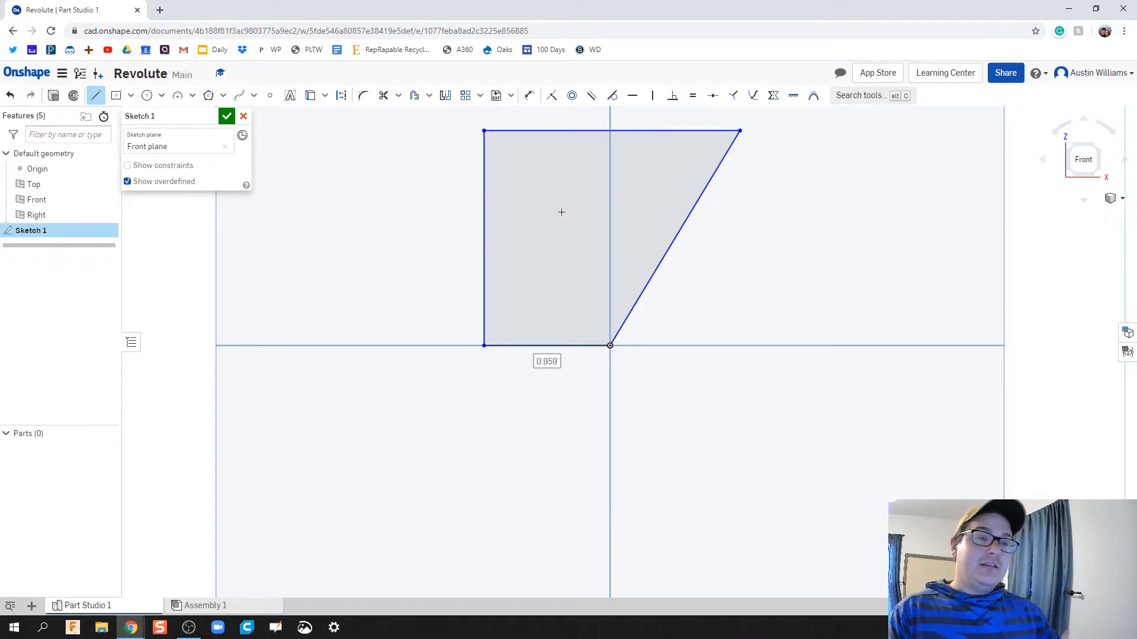
pyautogui.moveTo(272, 170)
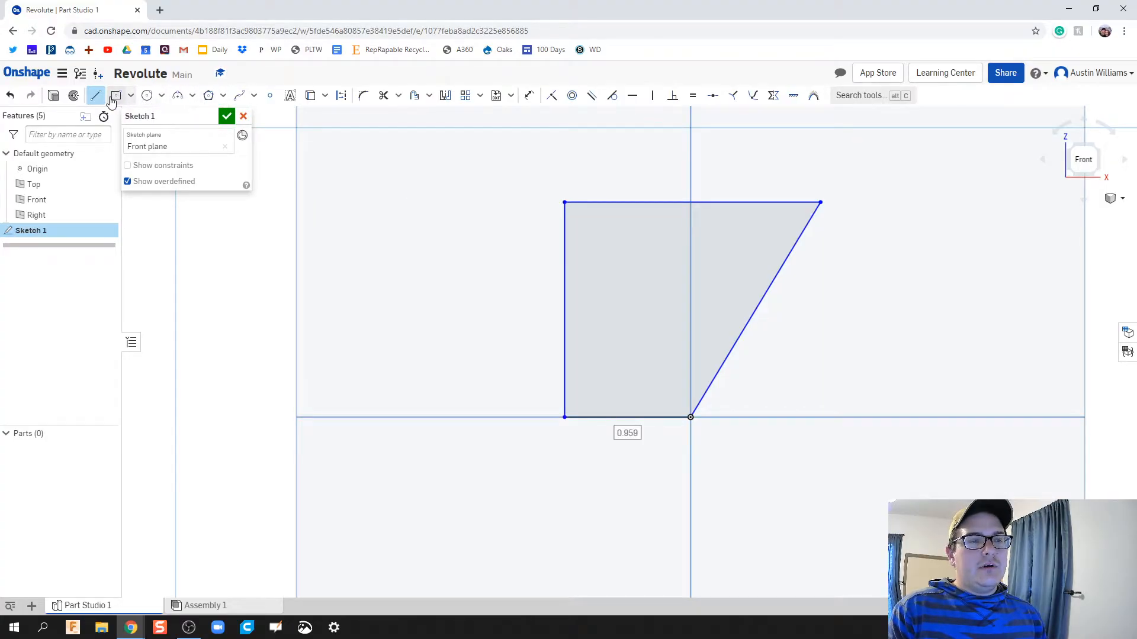
pyautogui.moveTo(177, 95)
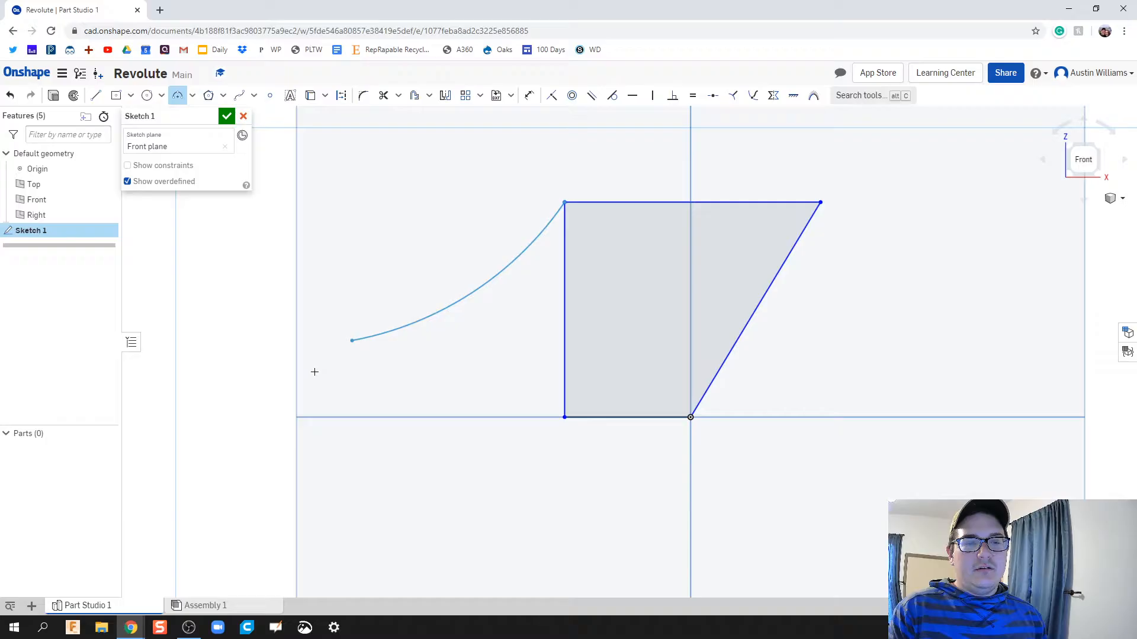
pyautogui.moveTo(352, 340); pyautogui.dragTo(297, 416)
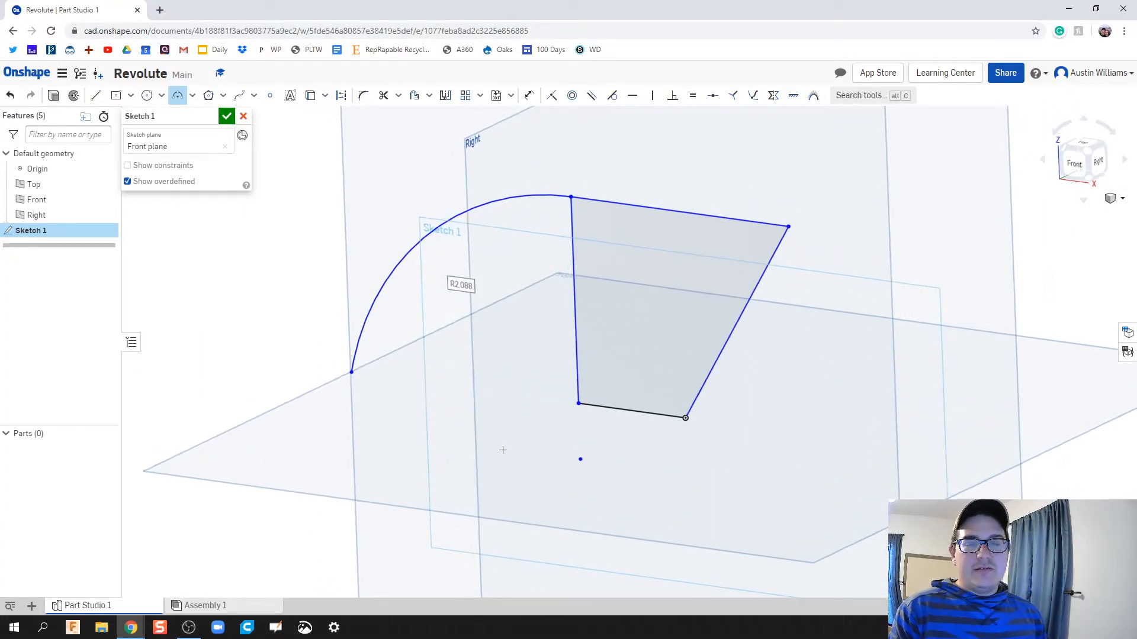
pyautogui.moveTo(332, 467)
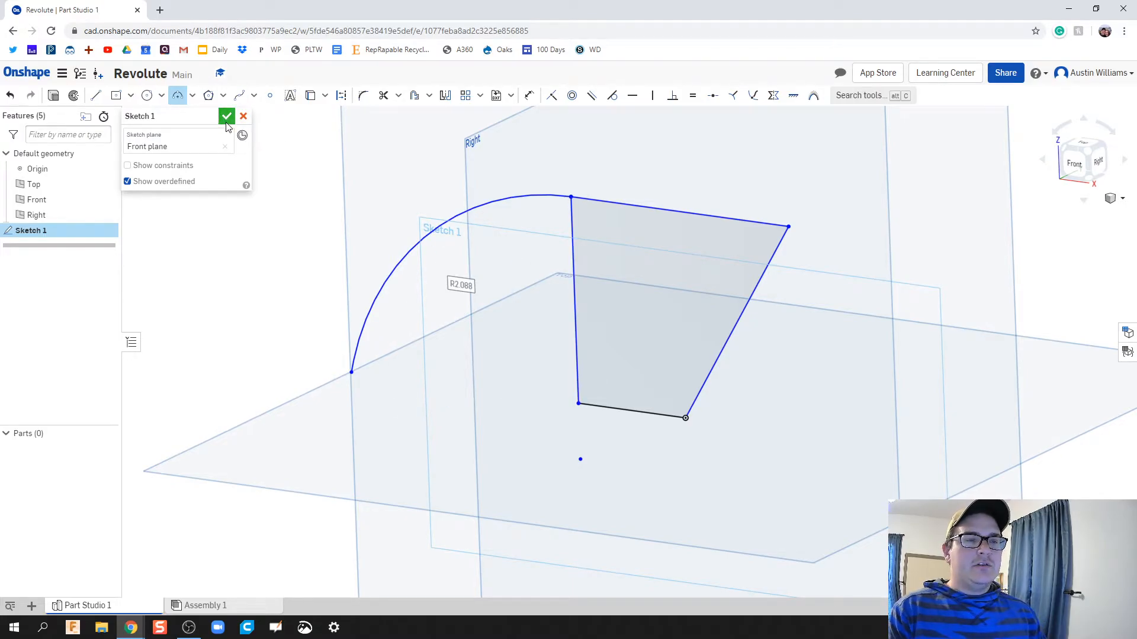
# Step: Accept Sketch 1, start Revolve 1 on it, then cancel the unfinished revolve
pyautogui.click(227, 116)
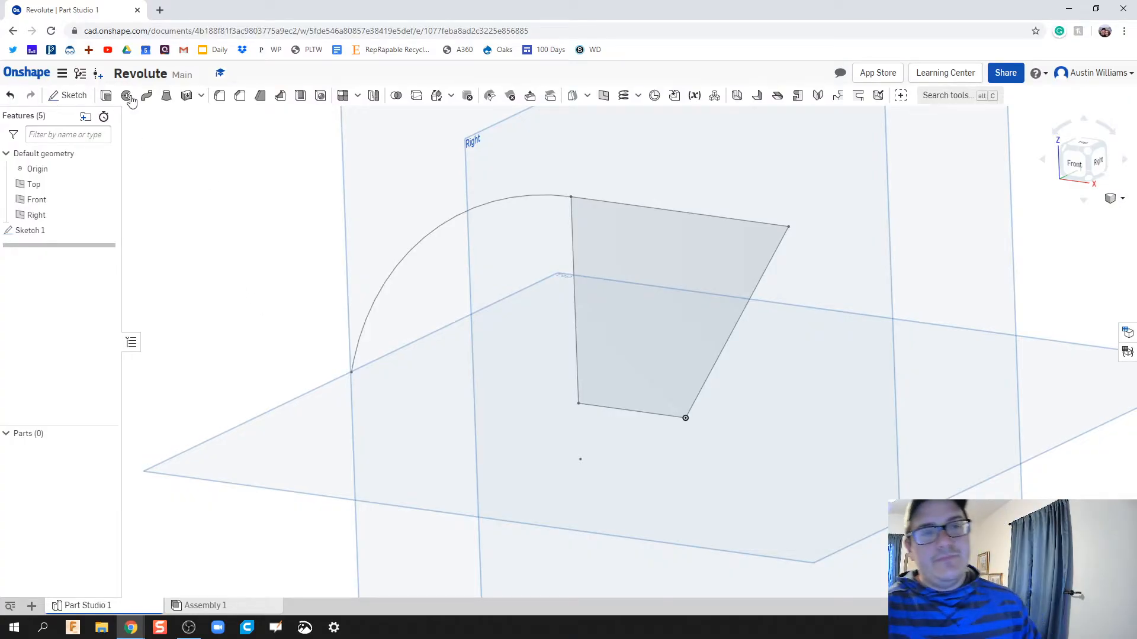
pyautogui.click(127, 94)
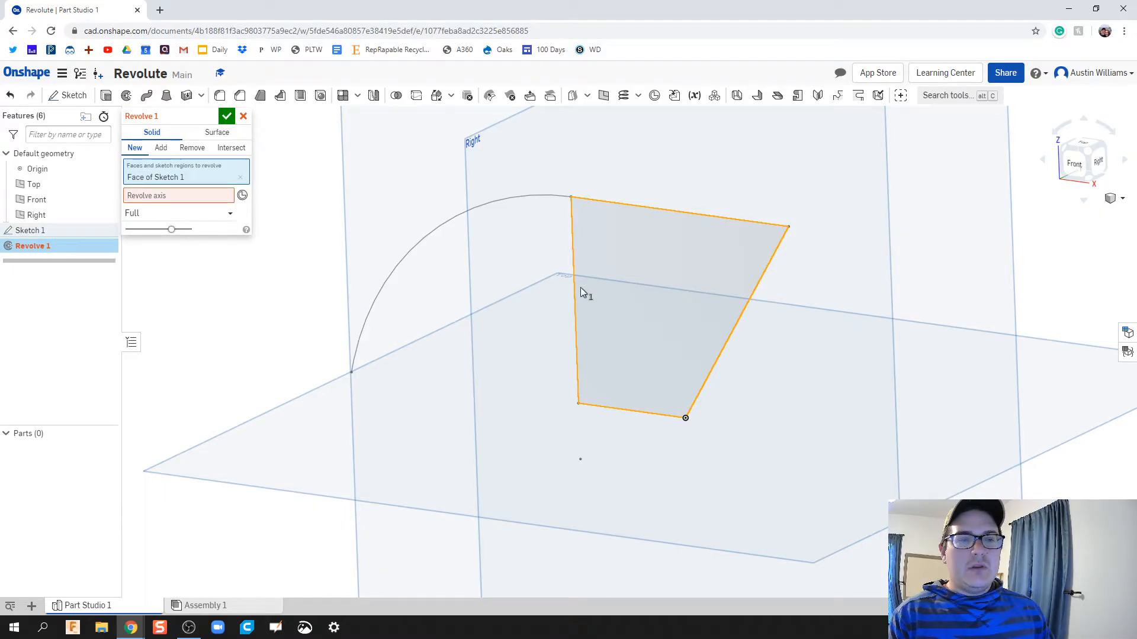
pyautogui.moveTo(496, 341)
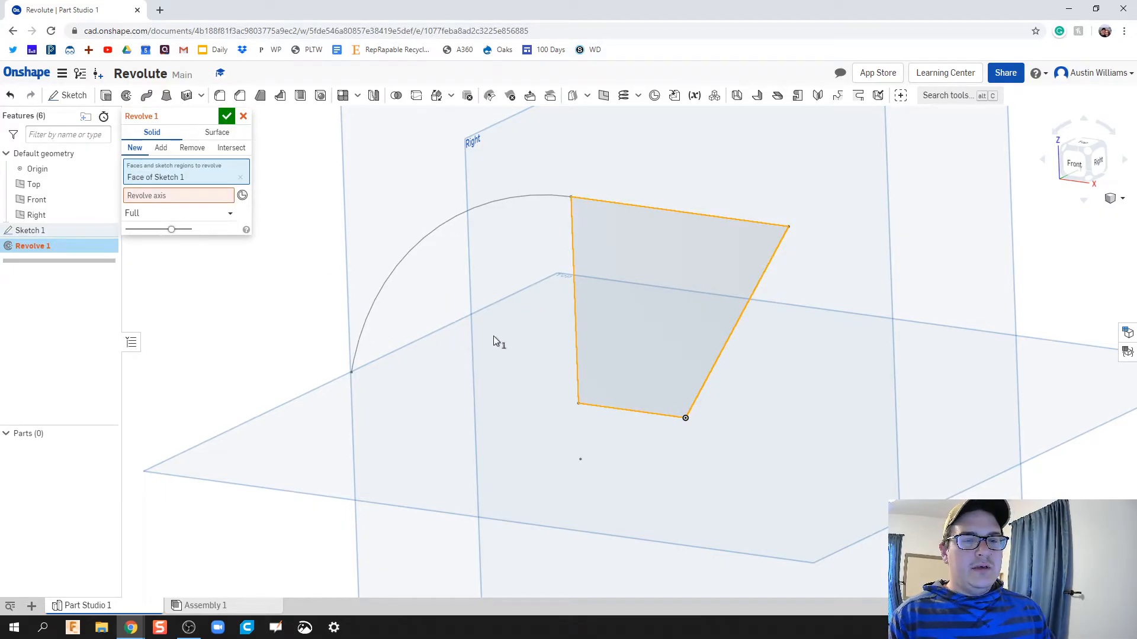
pyautogui.moveTo(407, 270)
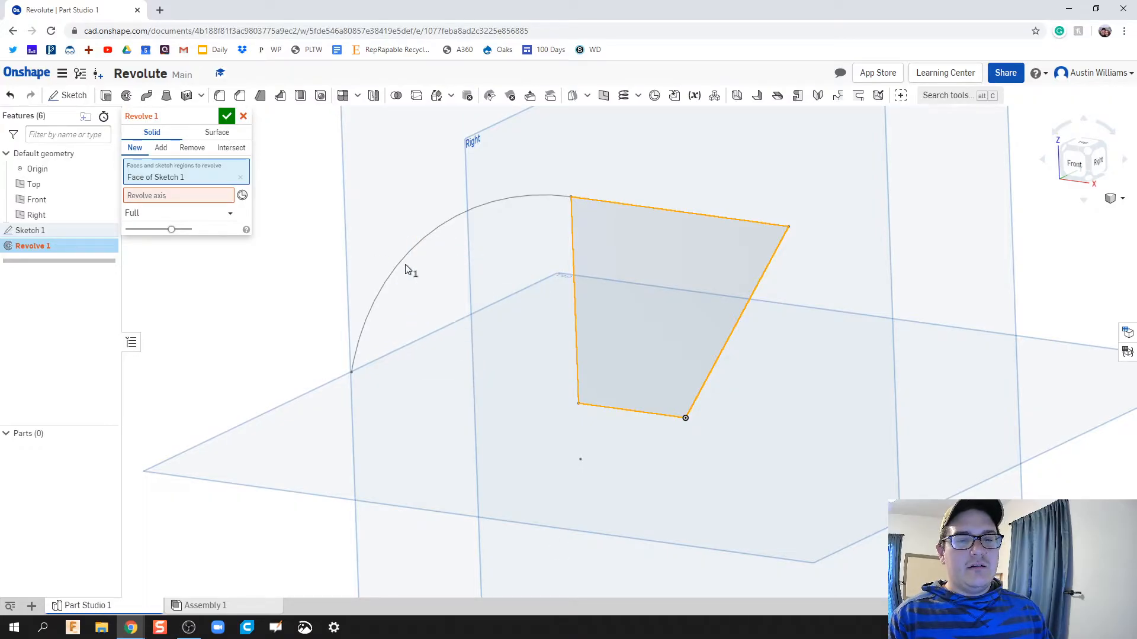
pyautogui.moveTo(586, 248)
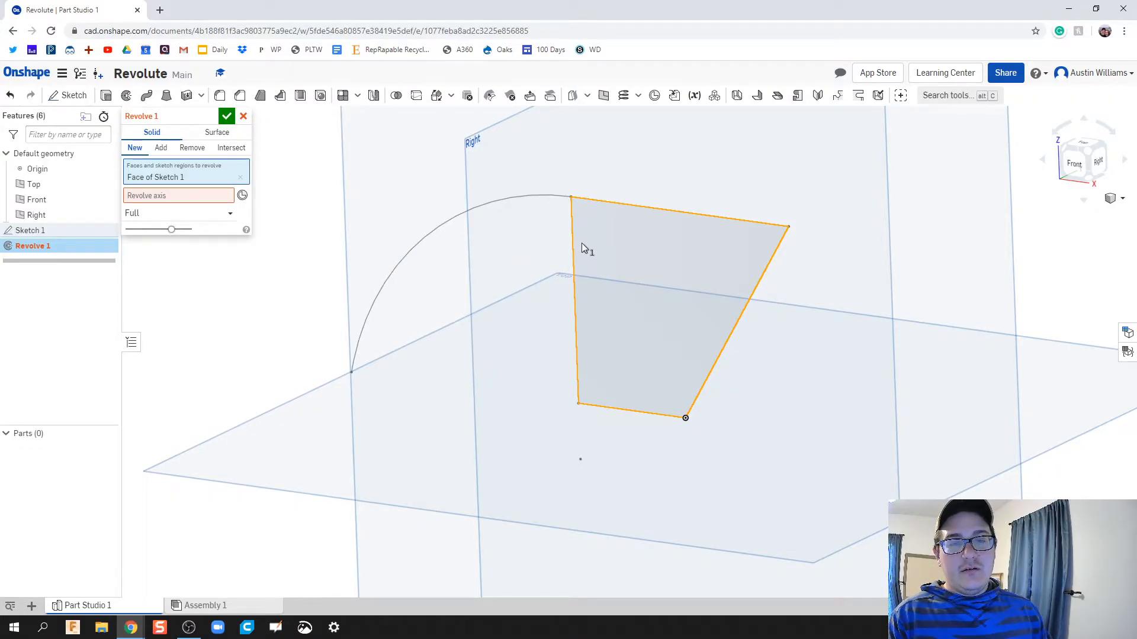
pyautogui.moveTo(247, 369)
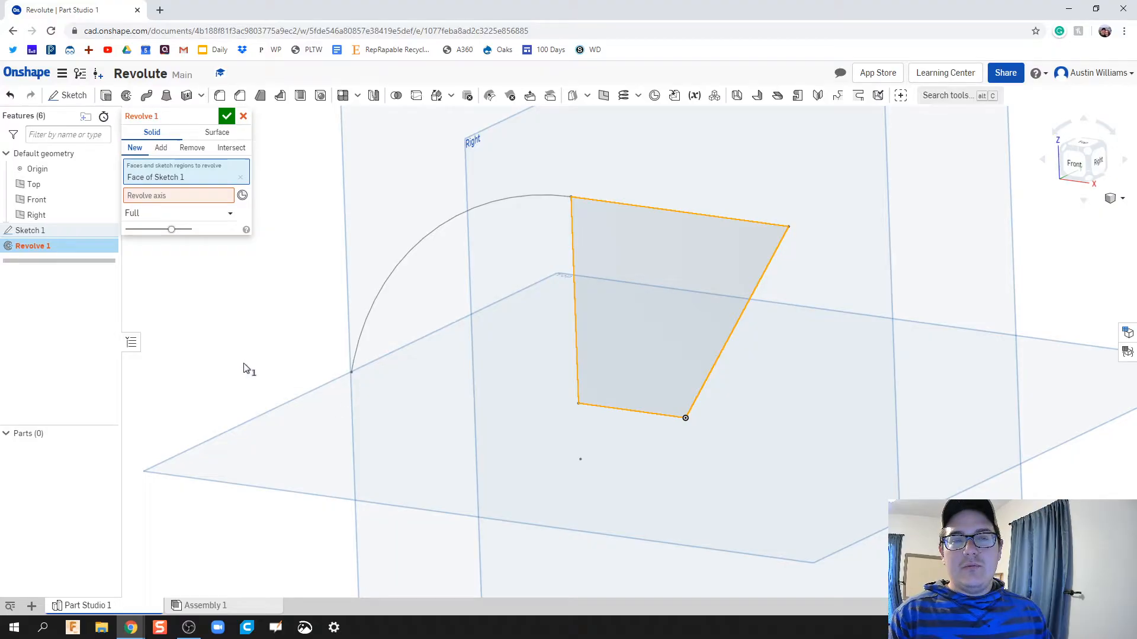
pyautogui.click(244, 116)
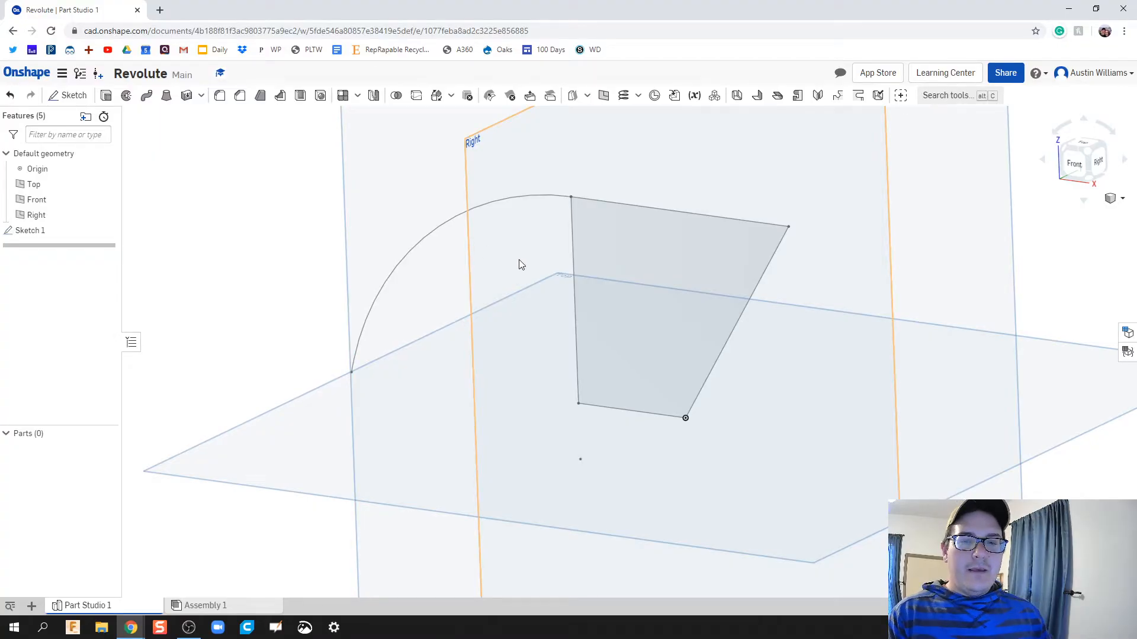
# Step: Select Sketch 1 in the Features list and bring up its context menu
pyautogui.click(659, 315)
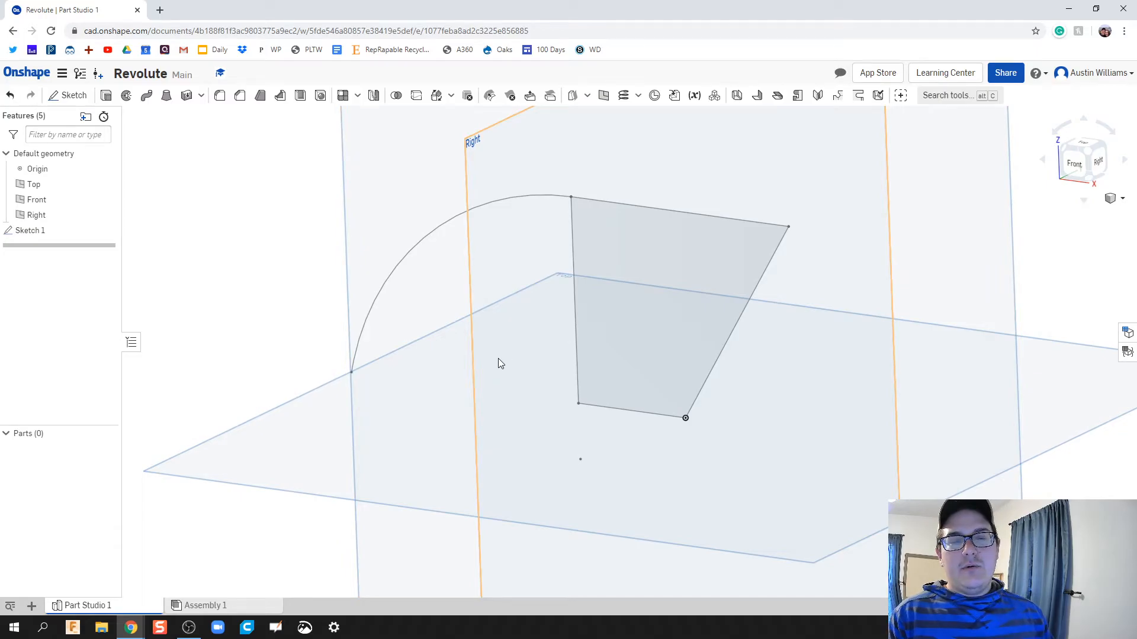
pyautogui.moveTo(512, 362)
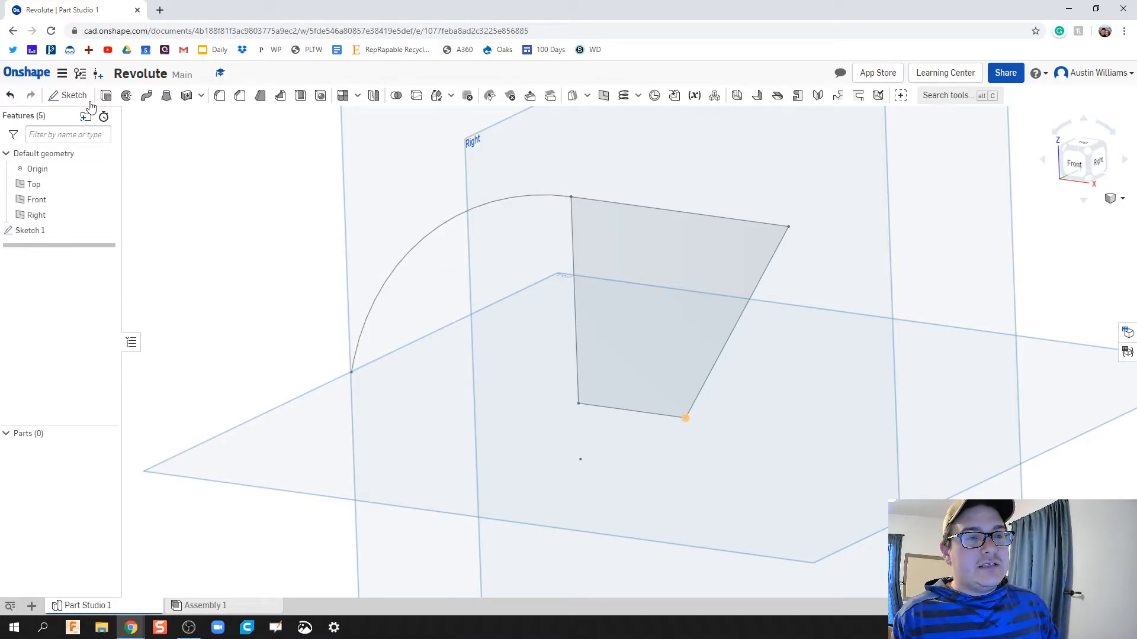
pyautogui.click(631, 409)
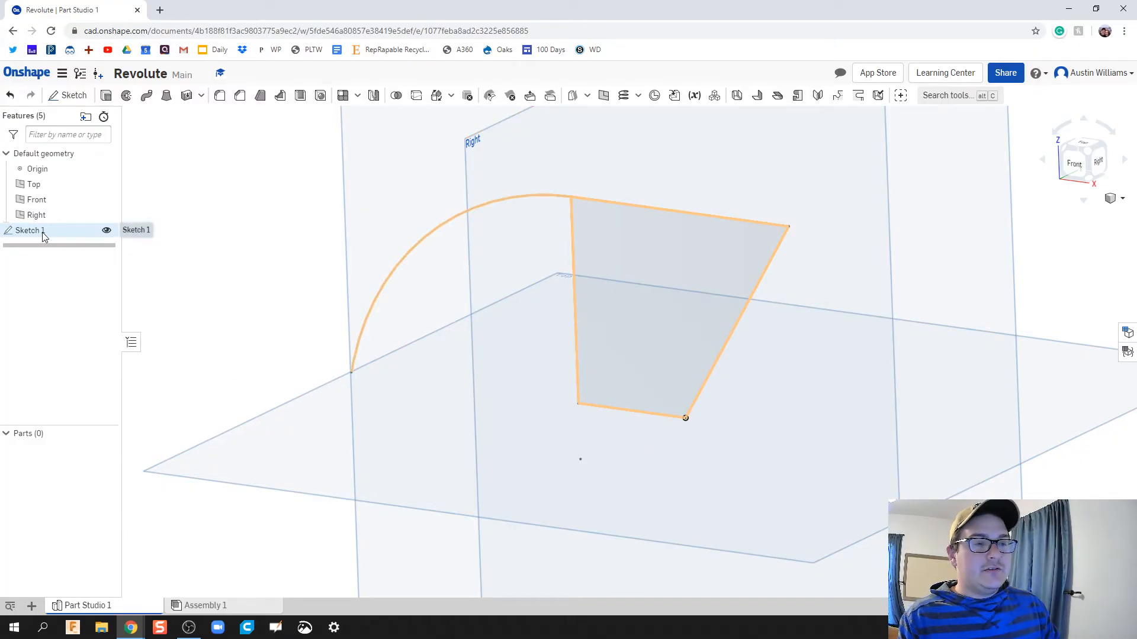
pyautogui.click(29, 229)
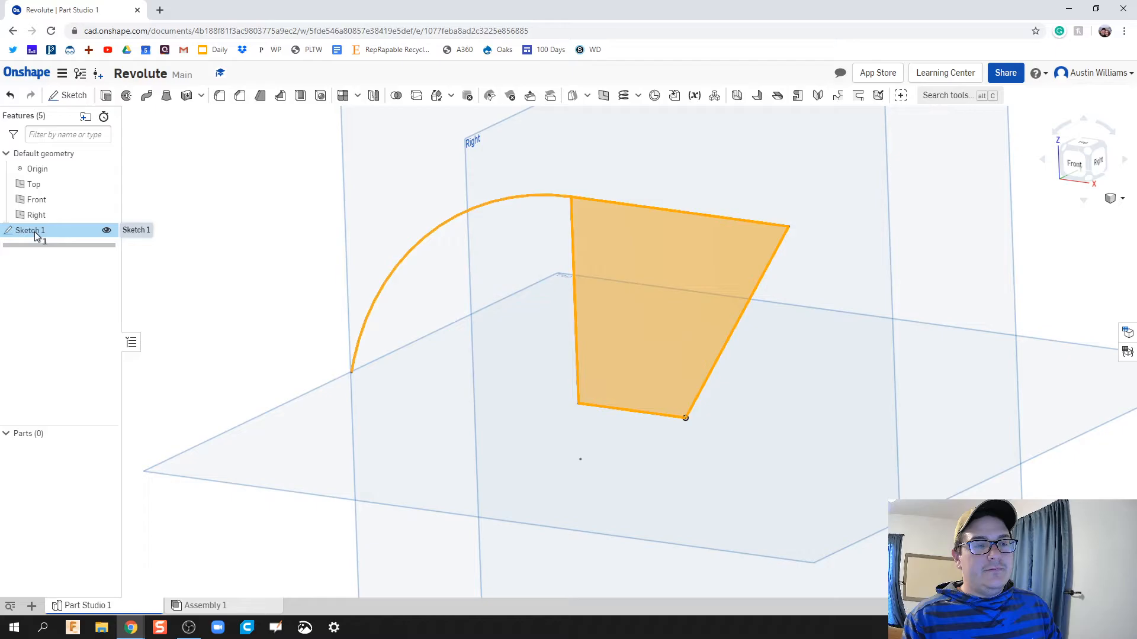
pyautogui.rightClick(29, 230)
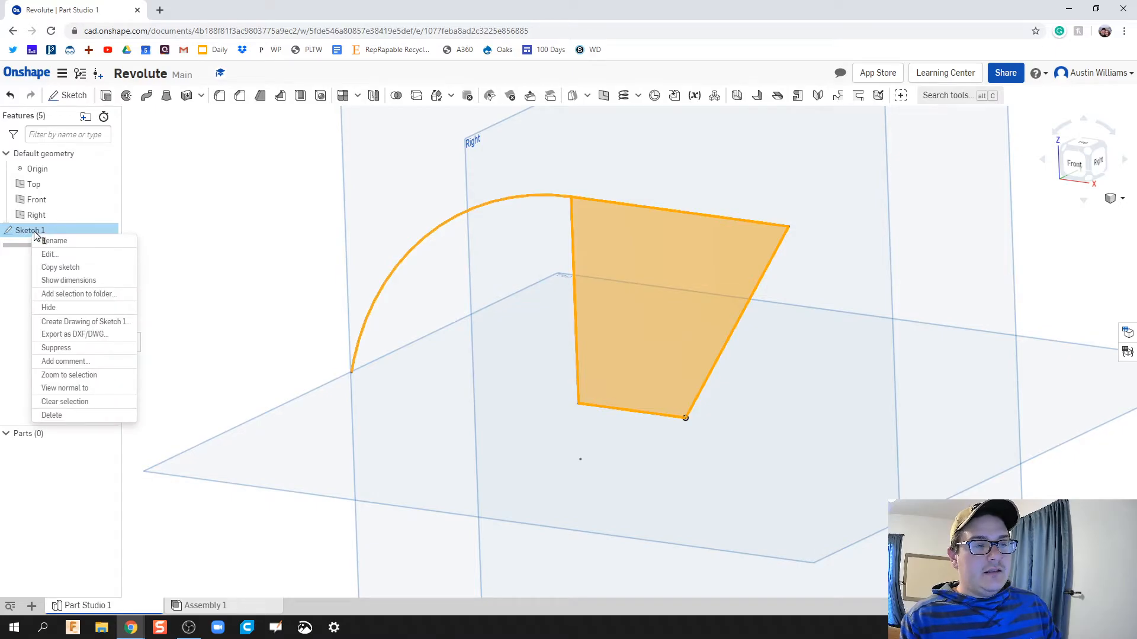
# Step: Edit Sketch 1 to add a bottom line closing the arc region, then finish the sketch
pyautogui.click(50, 253)
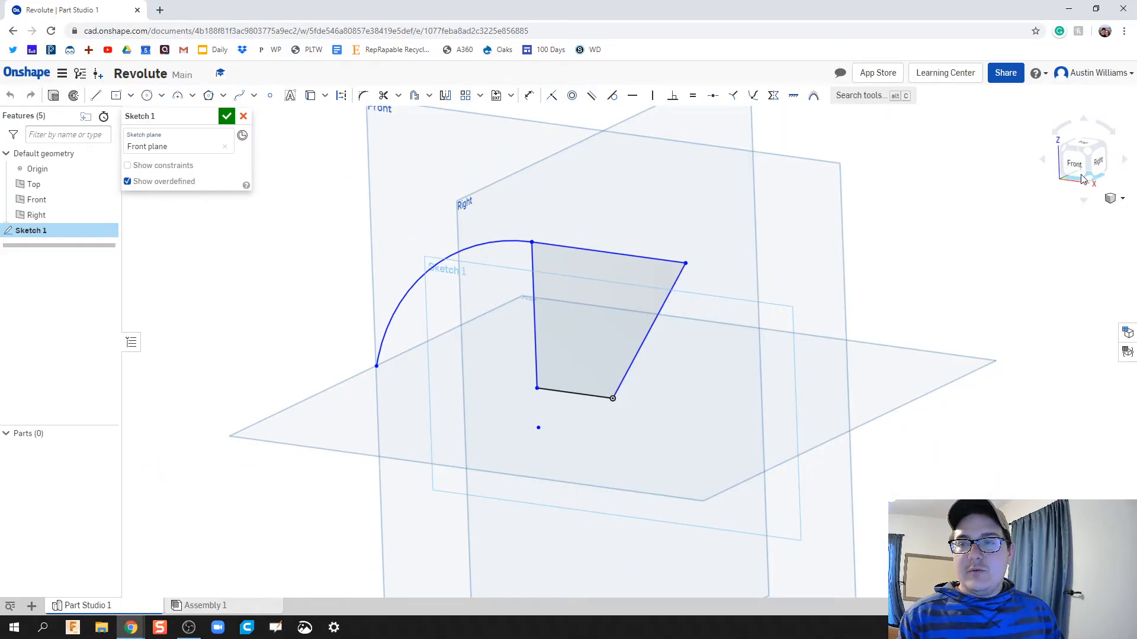
pyautogui.click(1074, 164)
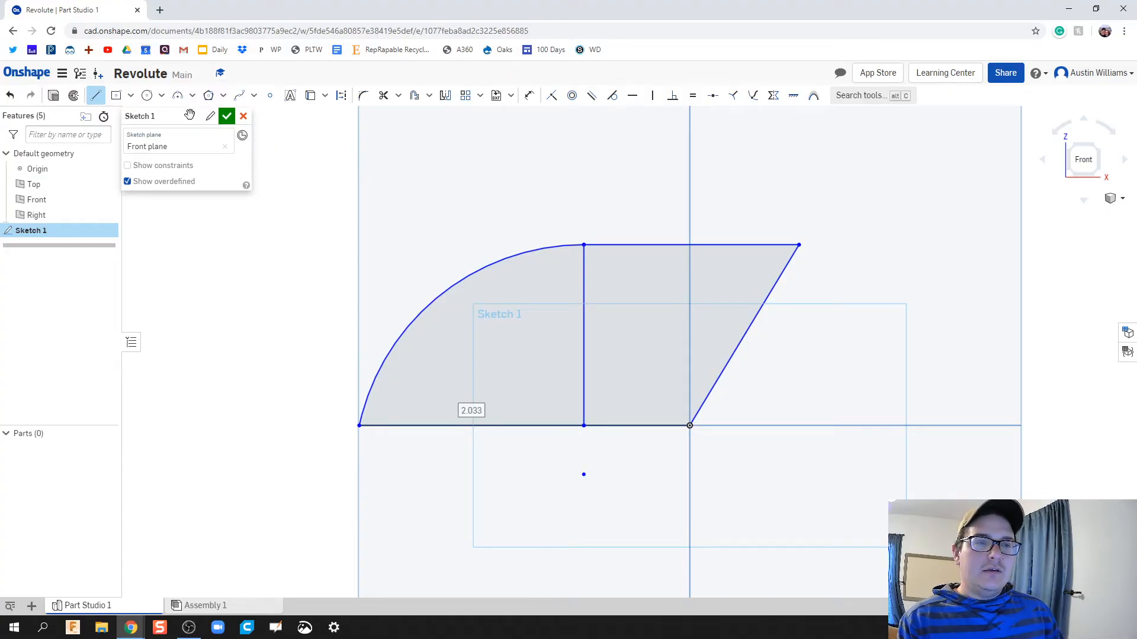
pyautogui.click(227, 116)
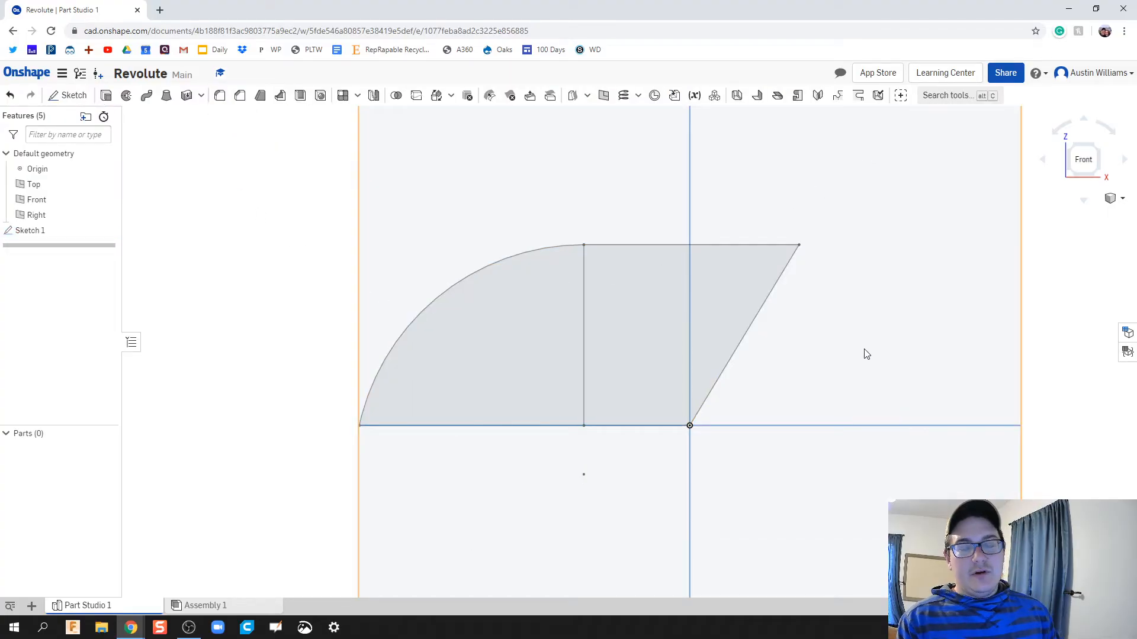
pyautogui.moveTo(867, 354); pyautogui.dragTo(771, 397)
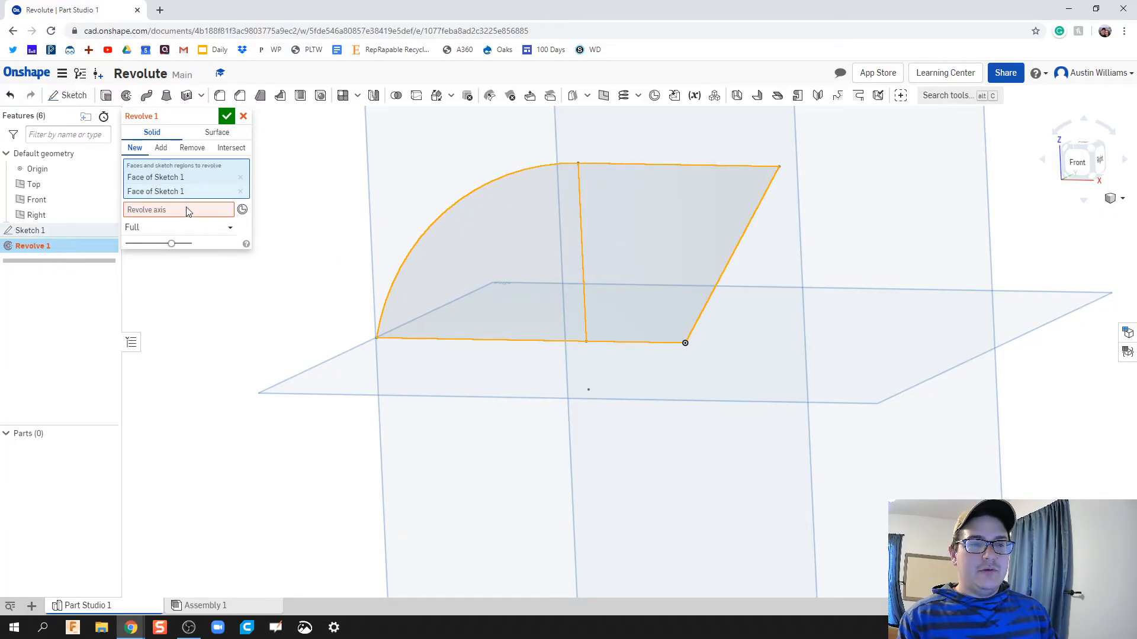
pyautogui.moveTo(181, 212)
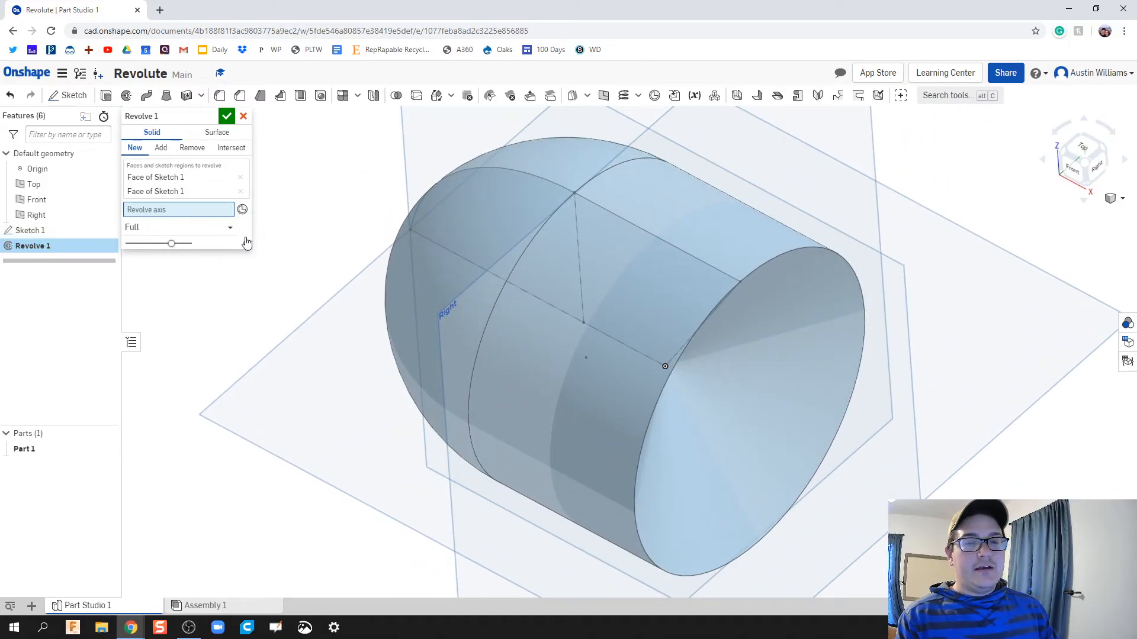
# Step: Try the top edge as the Revolve 1 axis, then clear the axis field
pyautogui.click(652, 239)
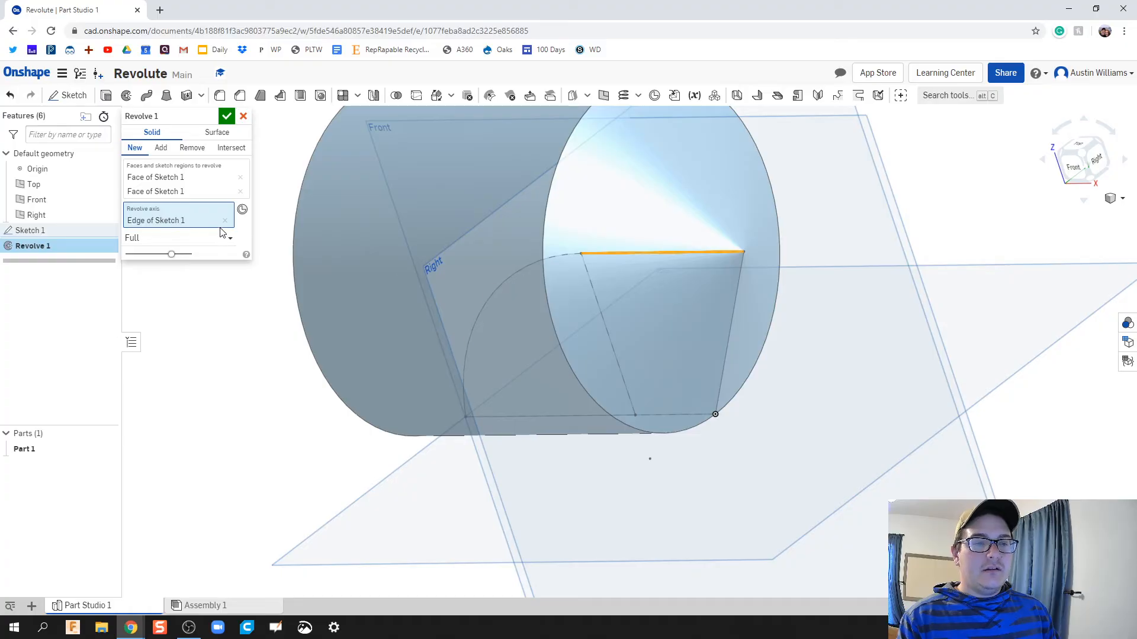
pyautogui.click(225, 220)
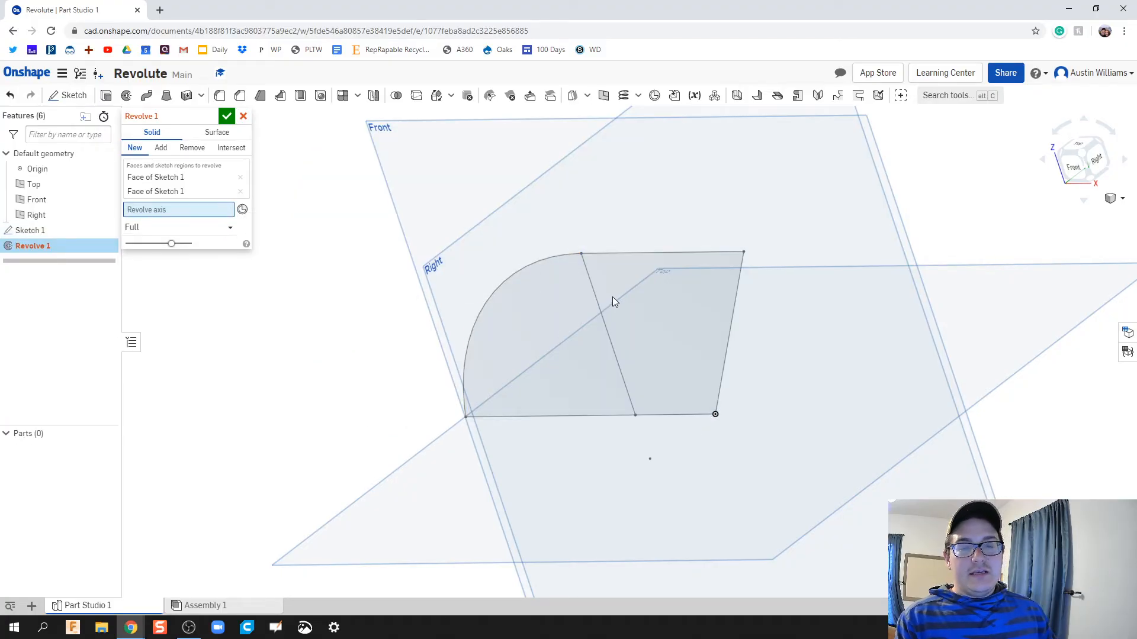
pyautogui.moveTo(725, 312)
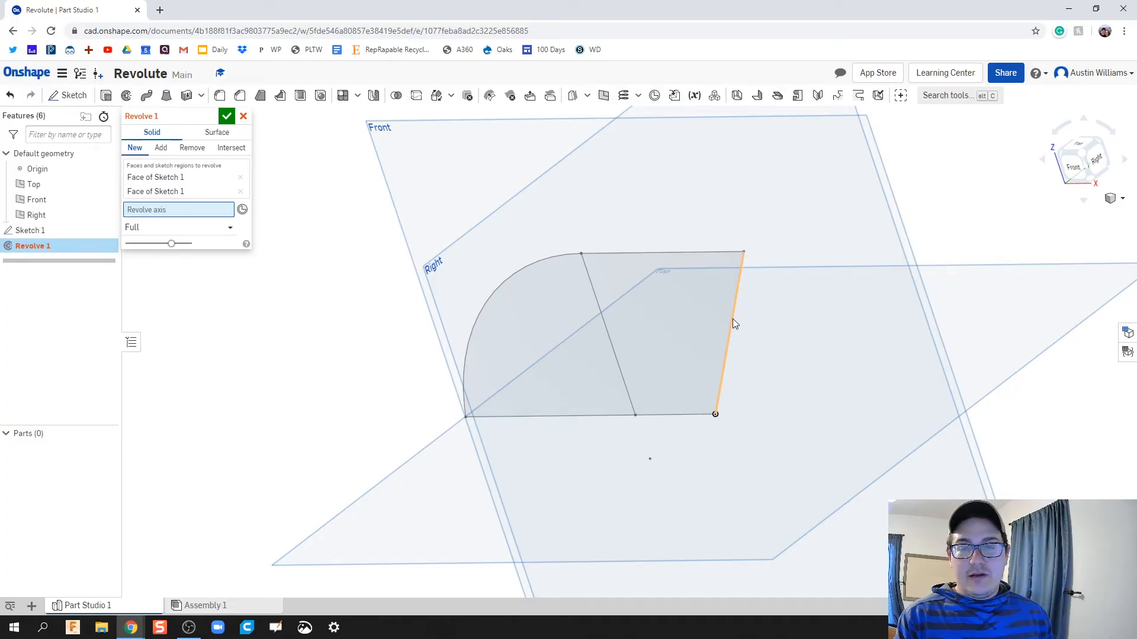
# Step: Try the slanted right edge as revolve axis, inspect the dome preview, then clear it
pyautogui.click(713, 341)
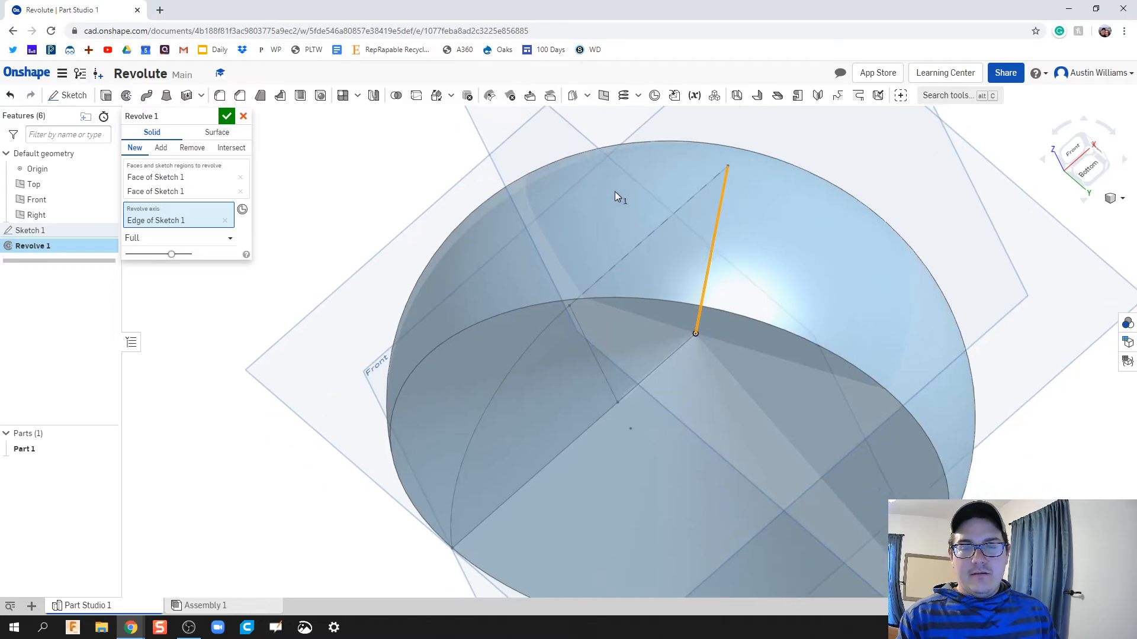
pyautogui.moveTo(615, 290); pyautogui.dragTo(666, 232)
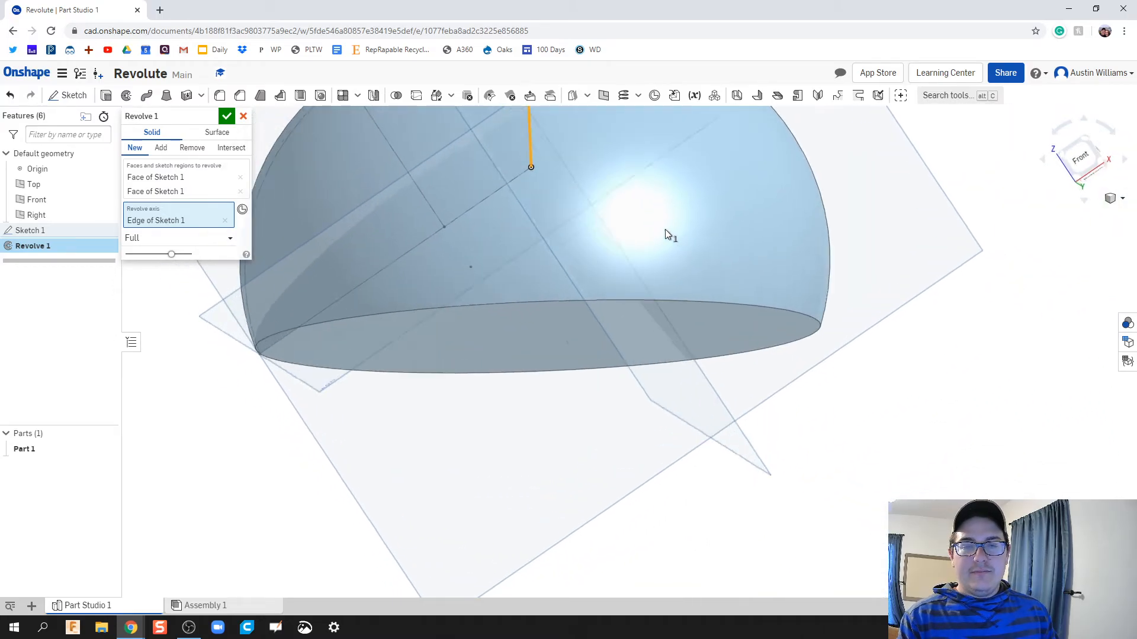
pyautogui.click(224, 220)
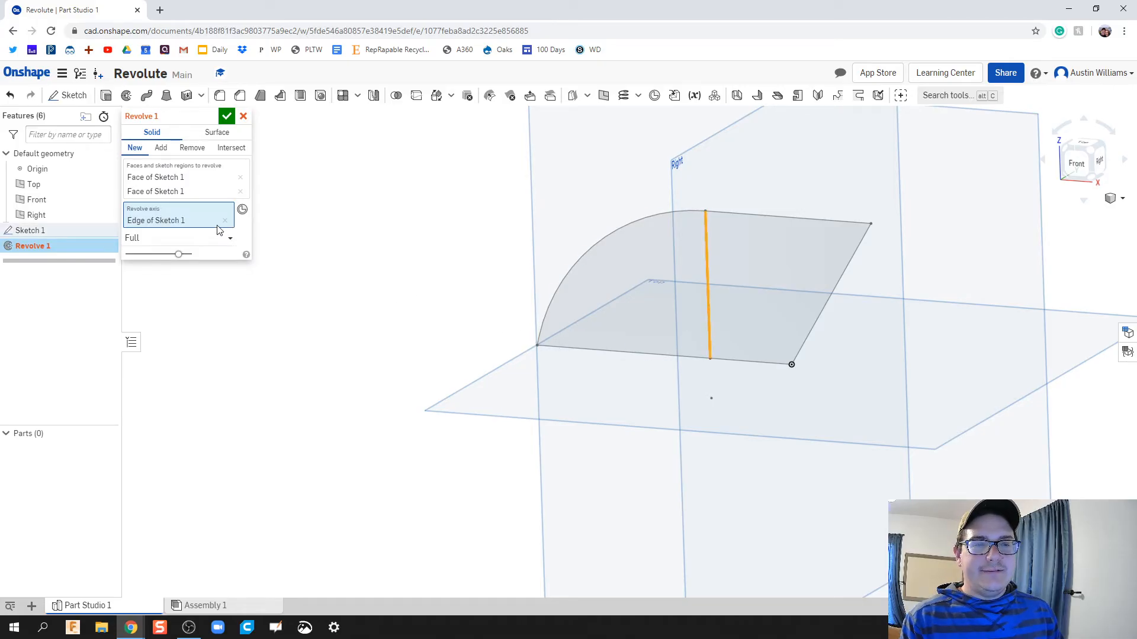
# Step: Revolve both faces about the bottom horizontal edge, confirming Part 1 as a bullet-shaped solid
pyautogui.click(225, 220)
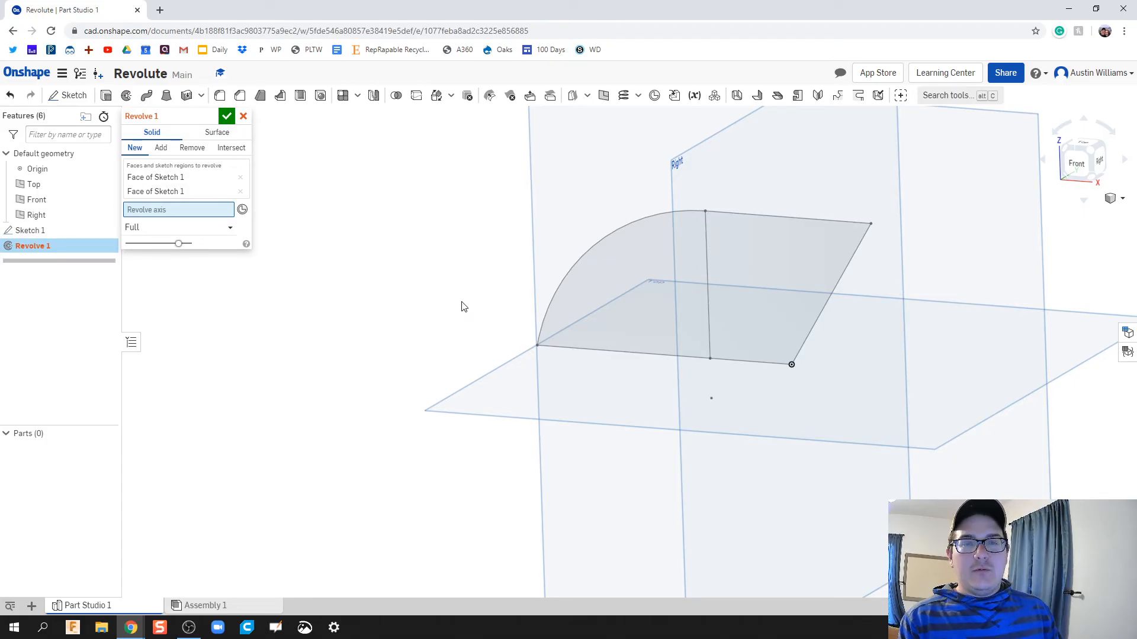
pyautogui.moveTo(468, 305)
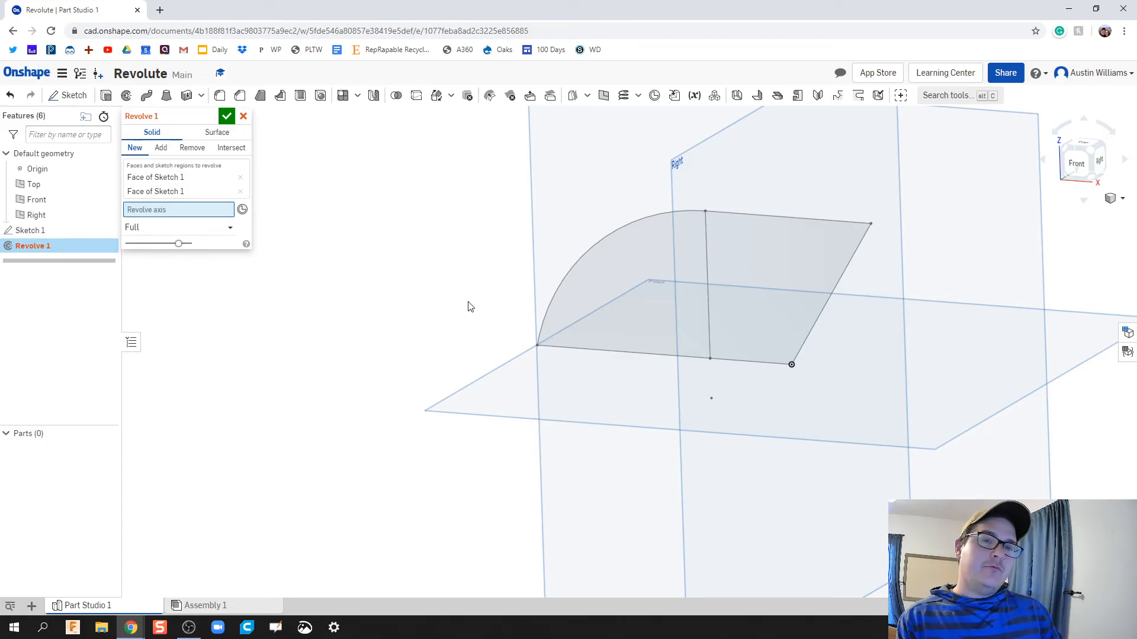
pyautogui.moveTo(661, 362)
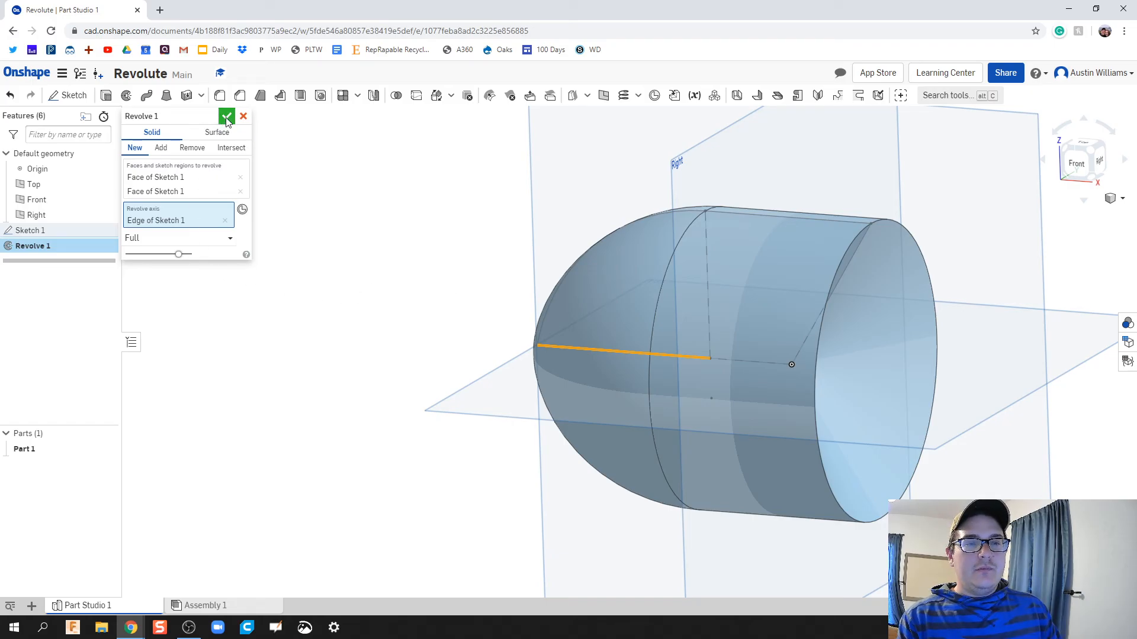
pyautogui.click(227, 116)
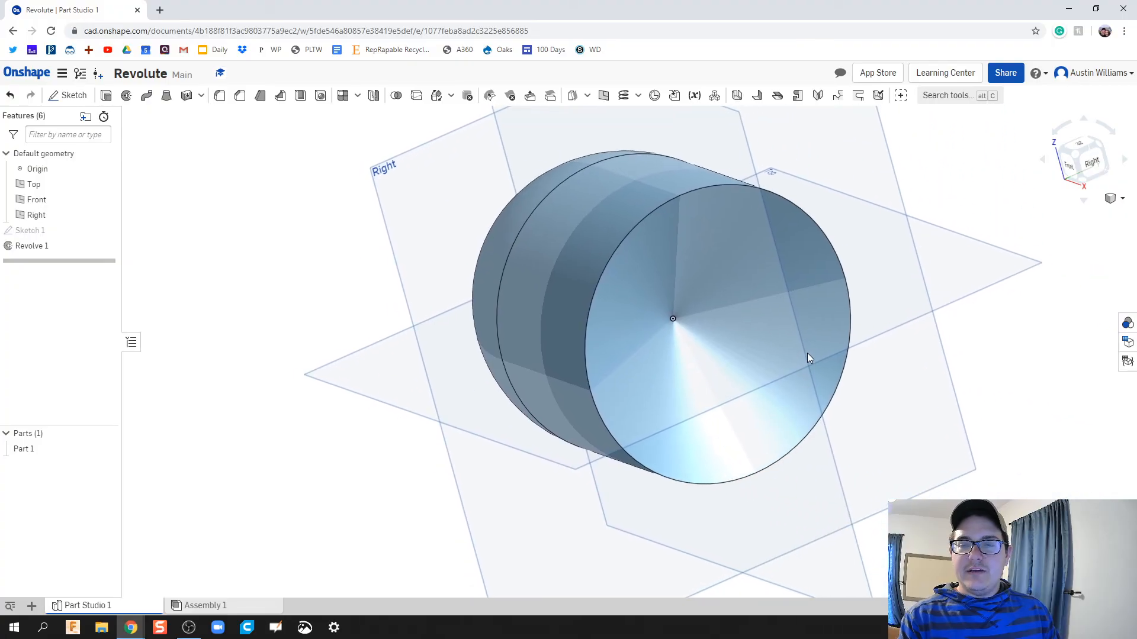
pyautogui.moveTo(809, 357); pyautogui.dragTo(851, 390)
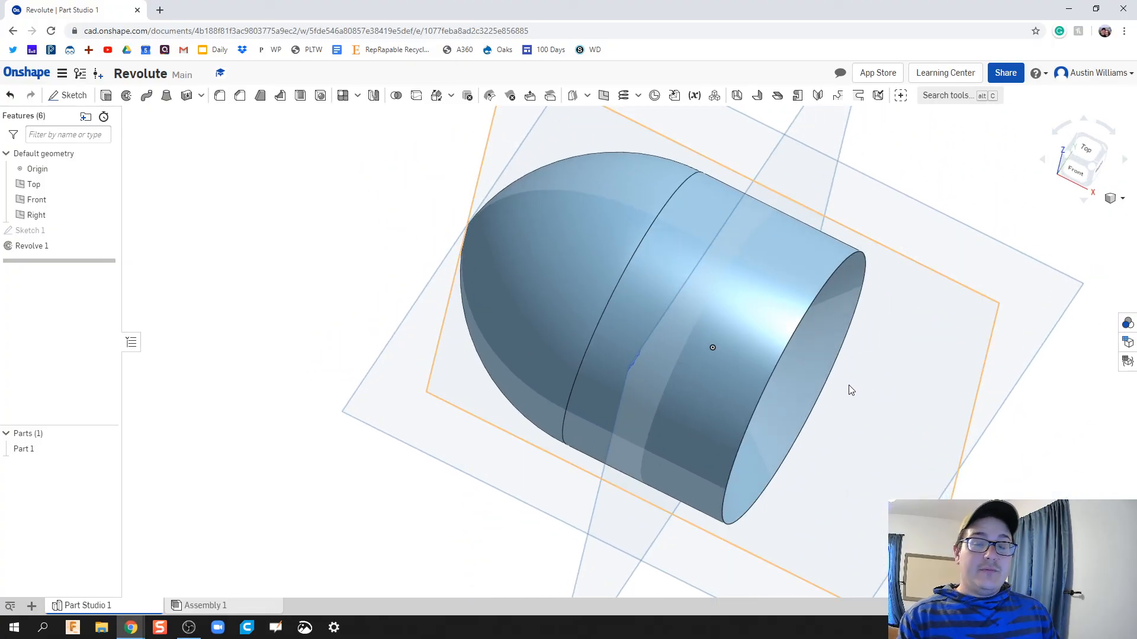